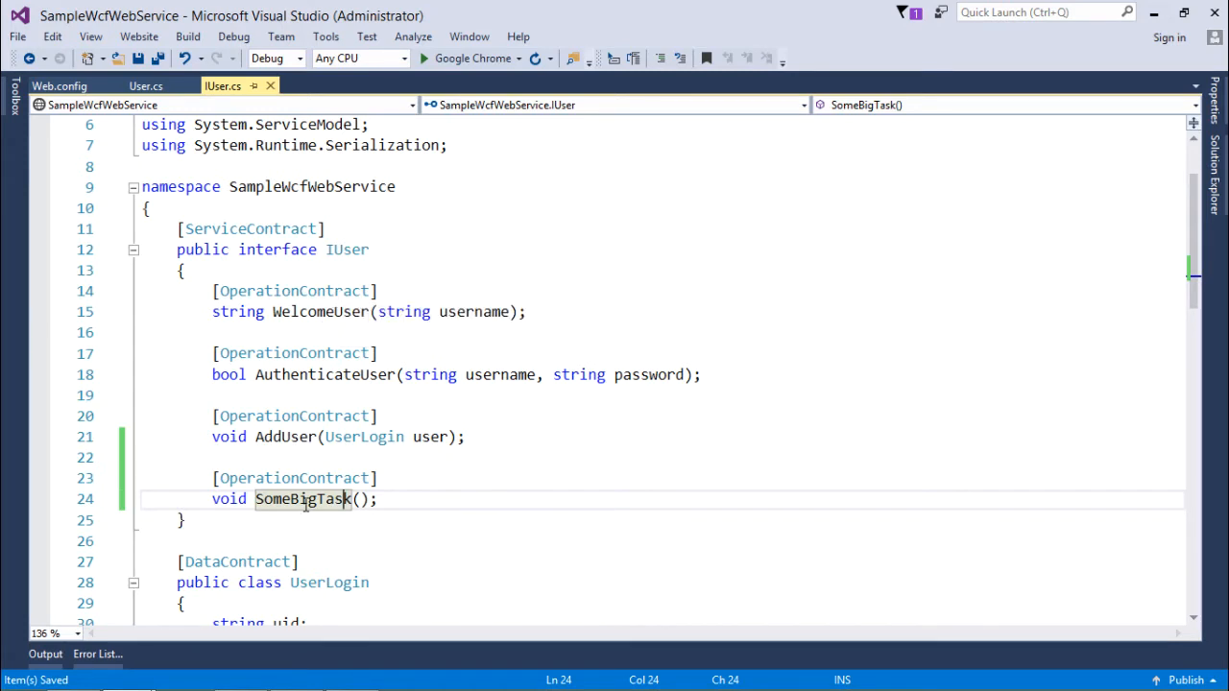
mouse_move(304, 499)
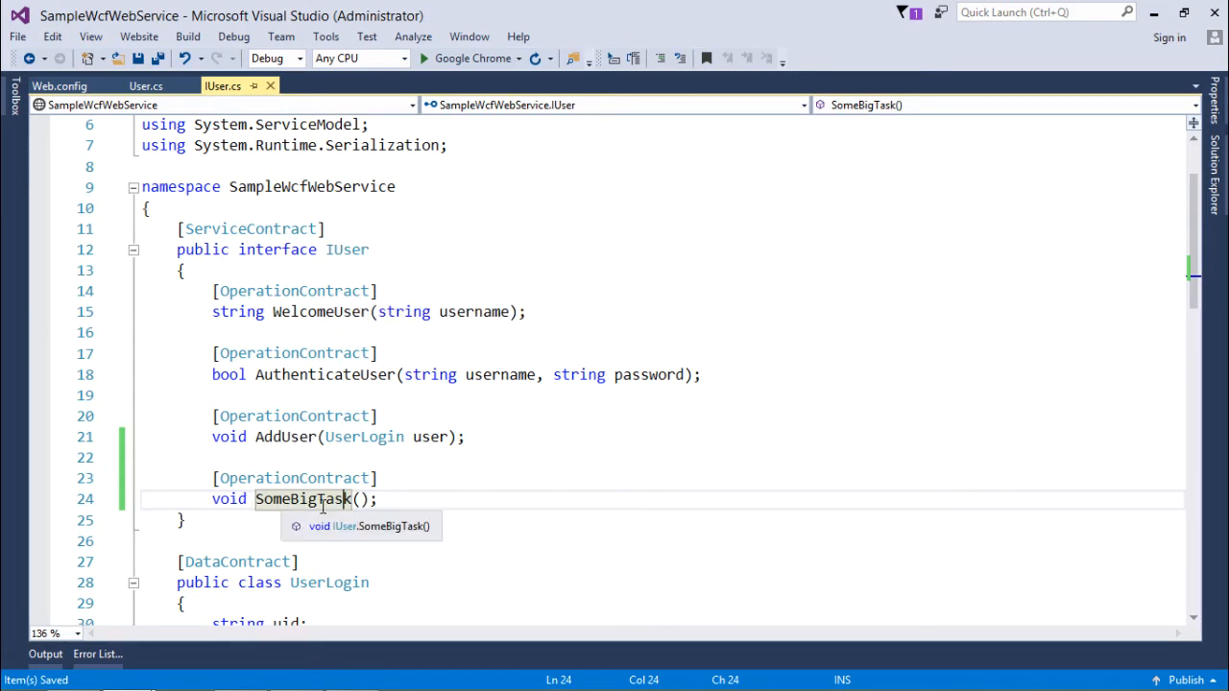
- Review the SomeBigTask declaration in IUser.cs and bring up the User.cs implementation
left_click(386, 499)
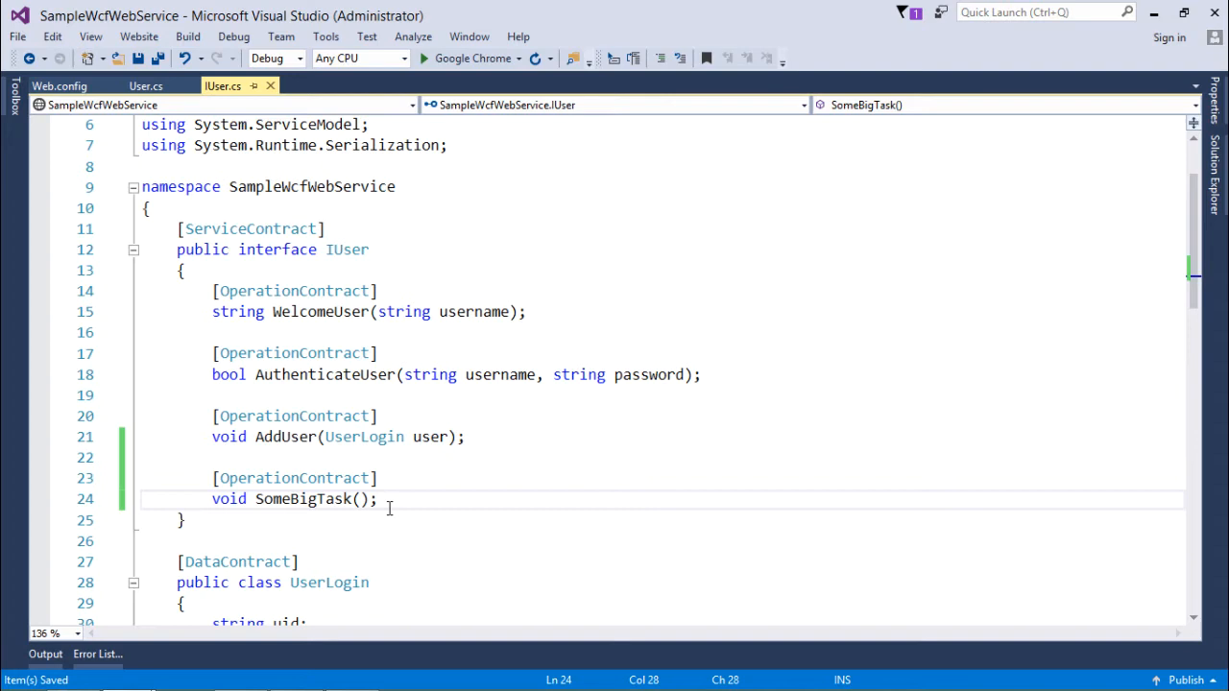
left_click(278, 478)
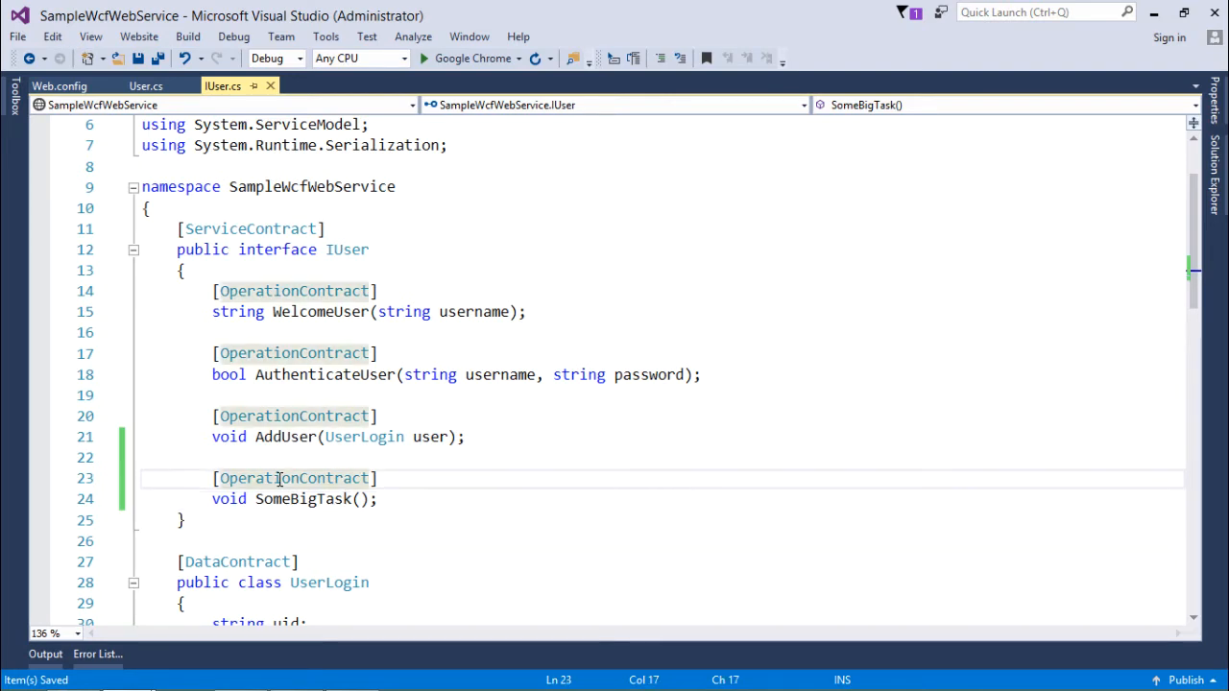
mouse_move(294, 476)
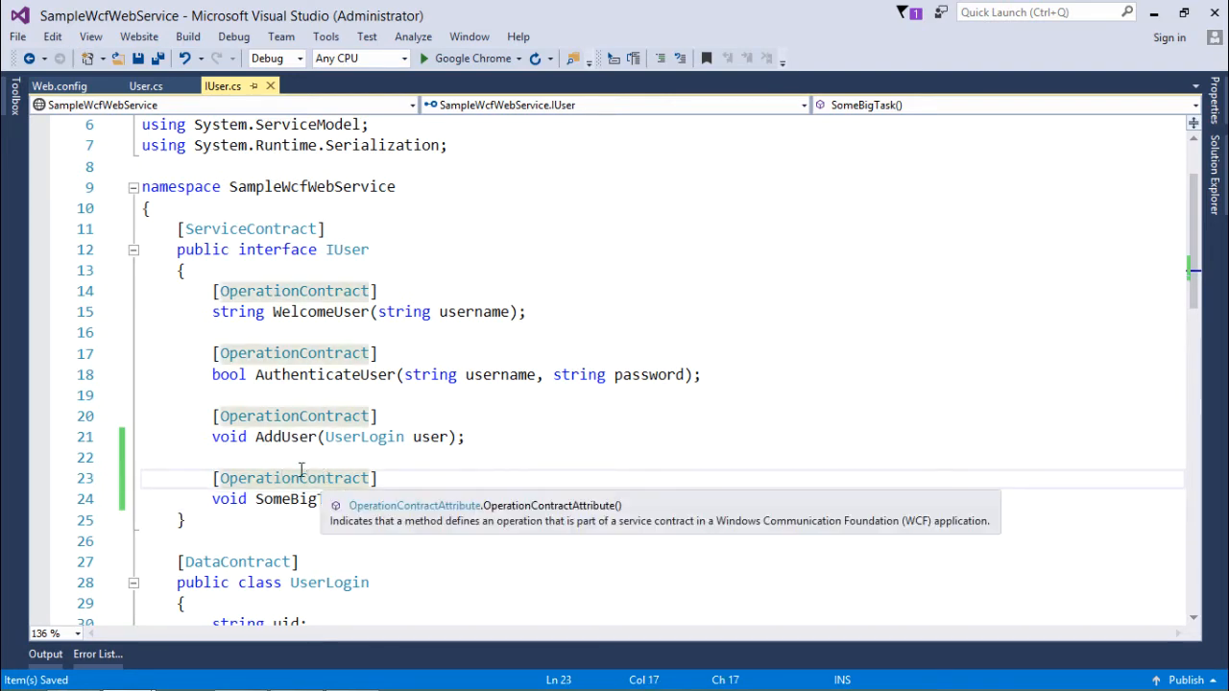
left_click(146, 84)
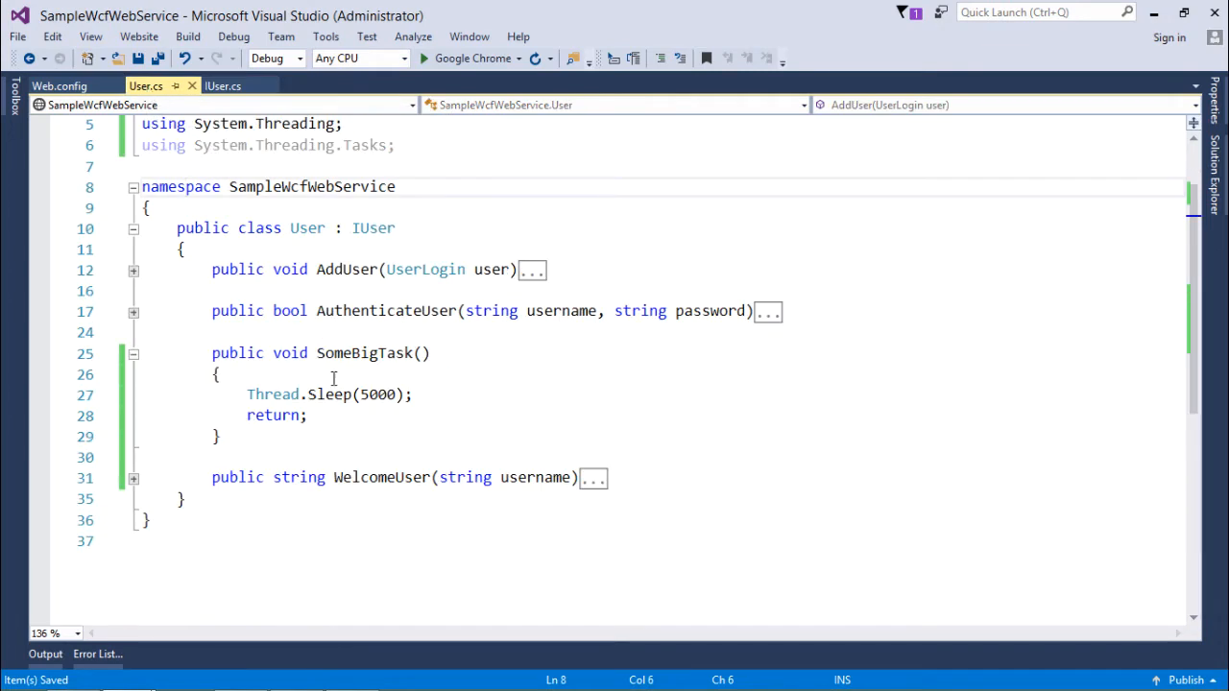
- Point out Thread.Sleep(5000) and the return in SomeBigTask, then head to the WcfClientWeb project
left_click(334, 374)
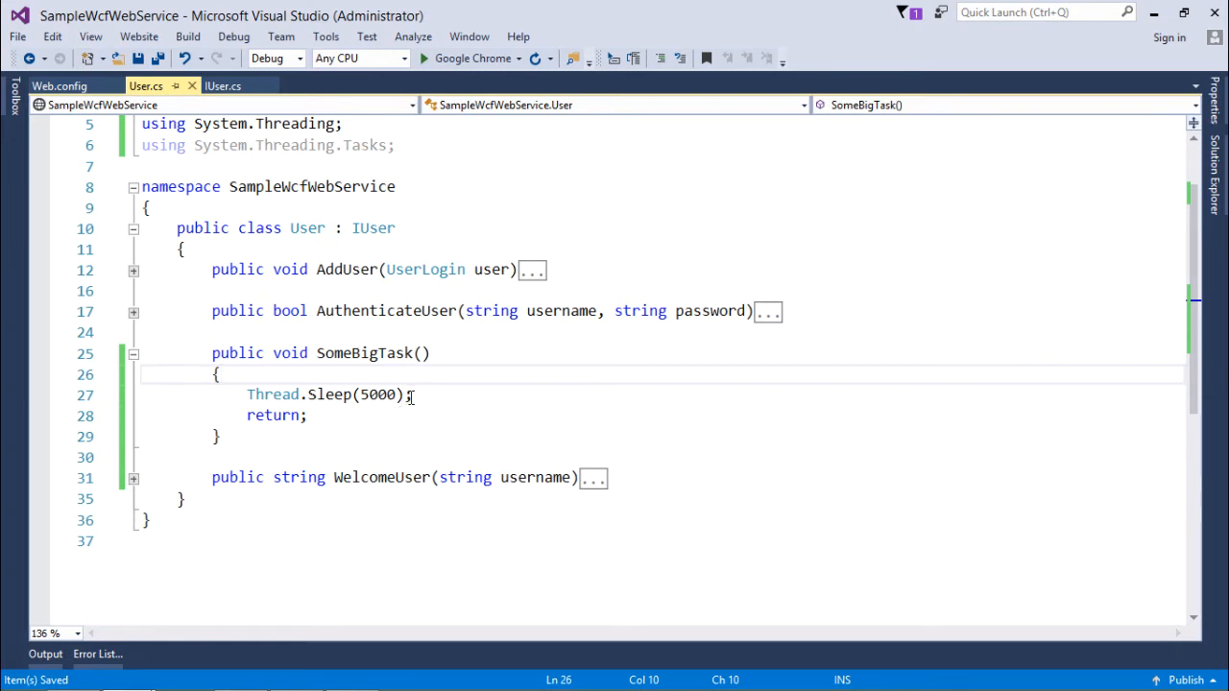
double_click(376, 395)
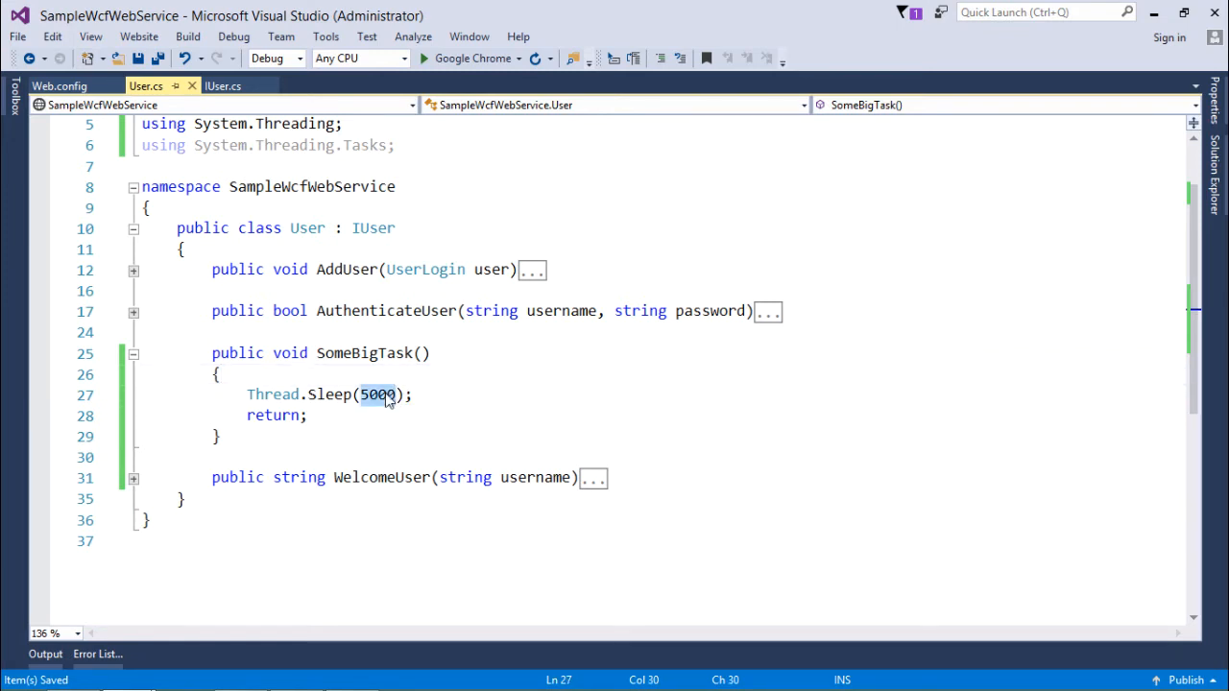
left_click(303, 415)
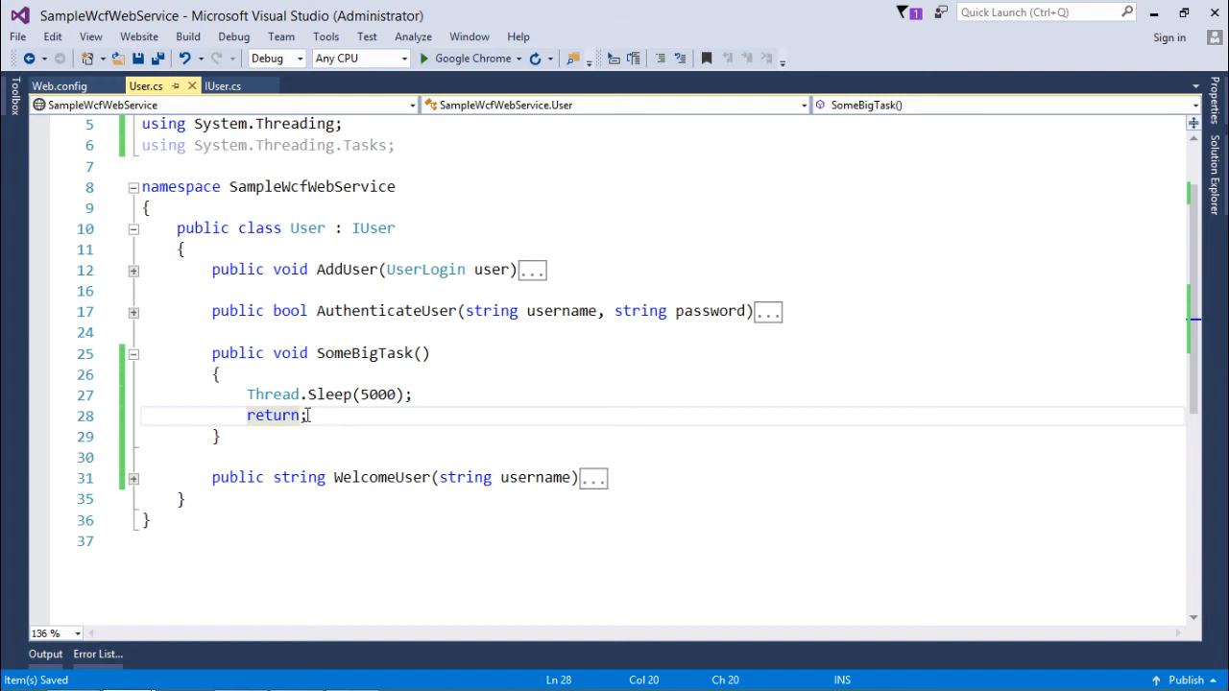
left_click(188, 37)
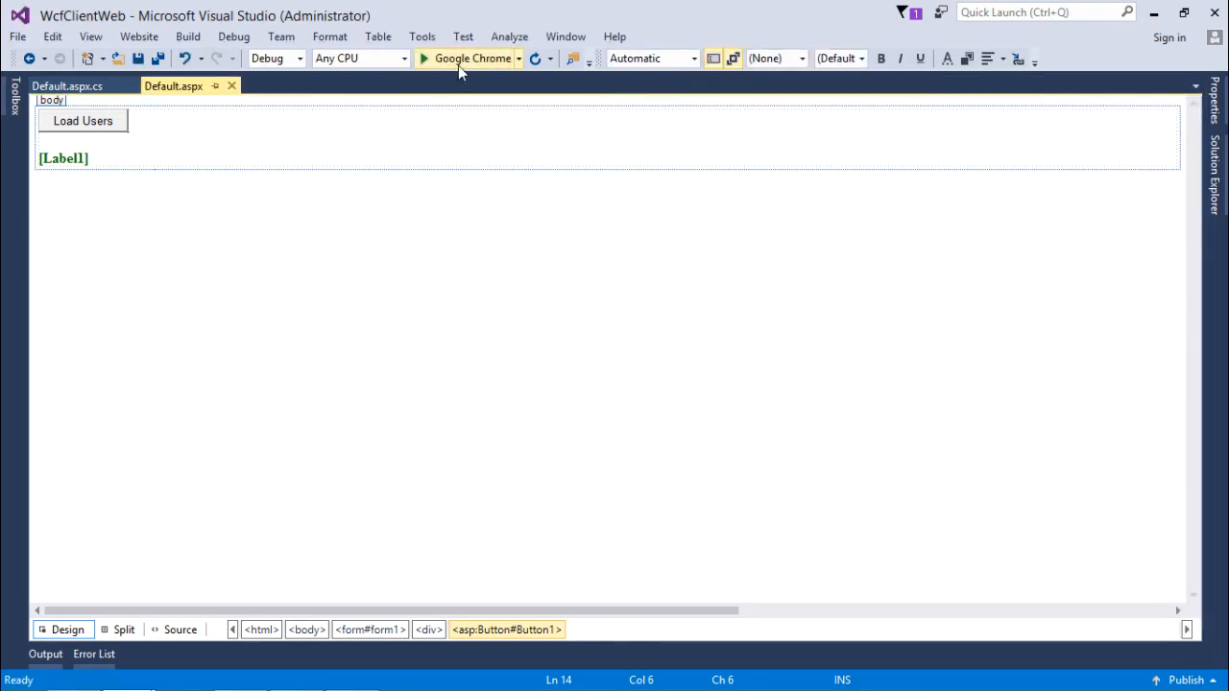
- Start the WcfClientWeb site in Google Chrome from the toolbar
left_click(423, 58)
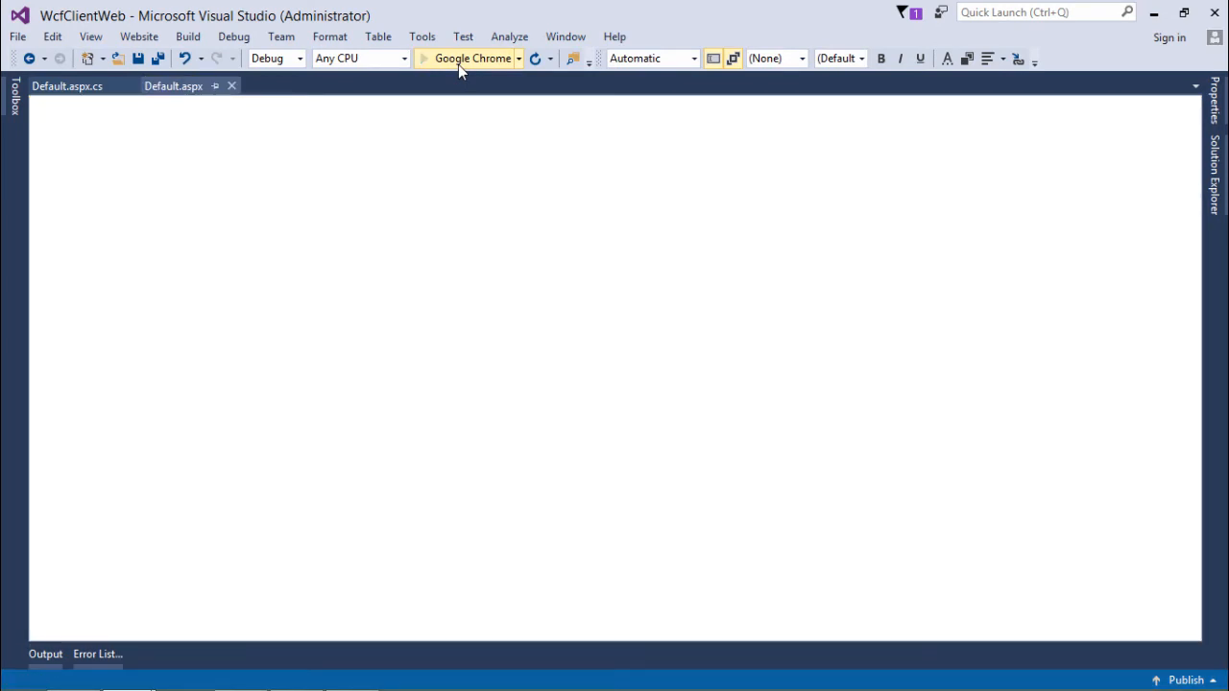
left_click(470, 58)
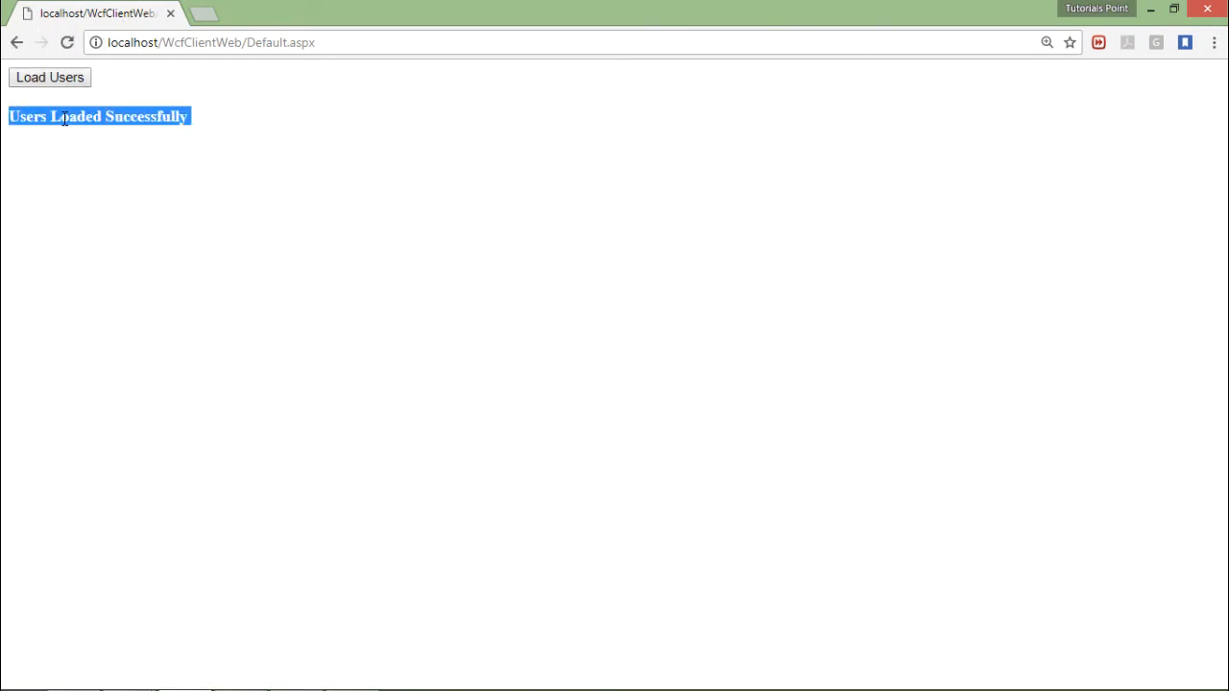
mouse_move(259, 119)
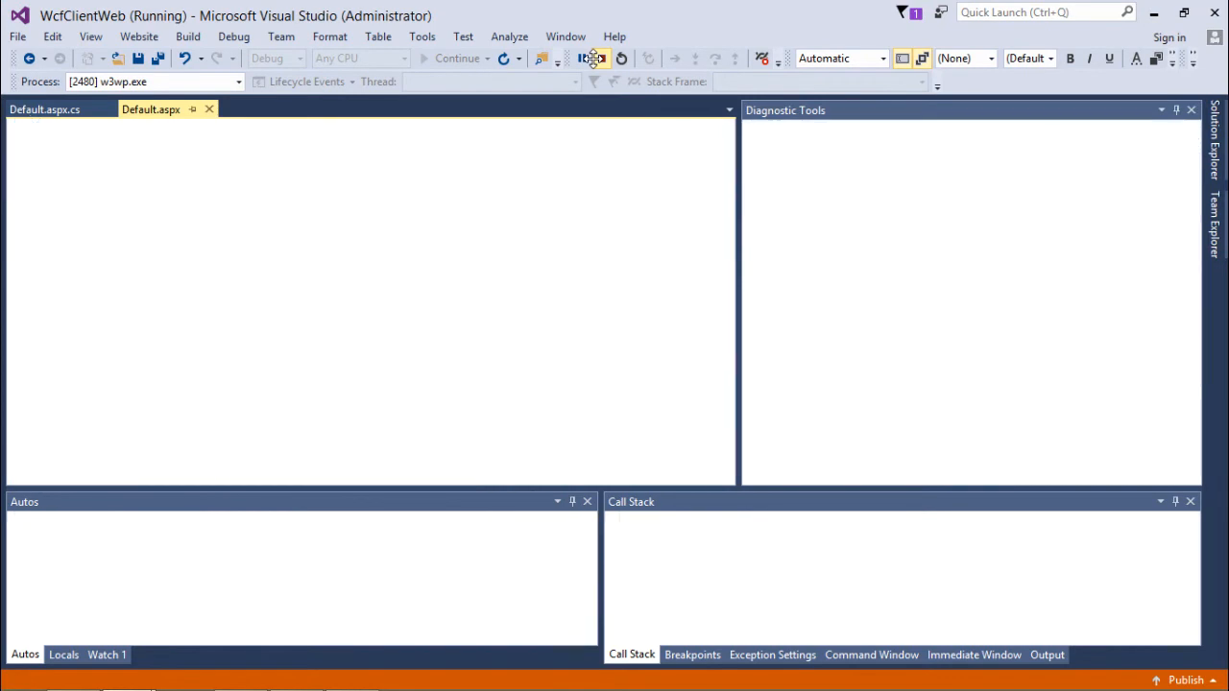
- Stop the client site's debugging session
left_click(622, 58)
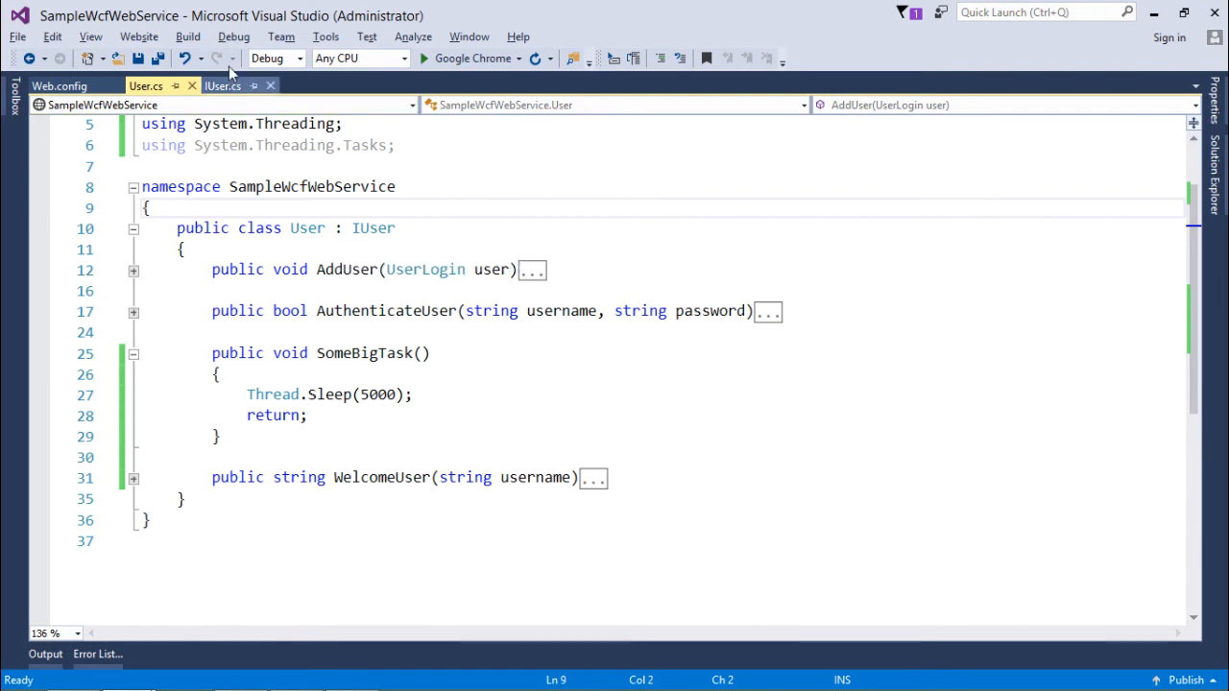
- Change SomeBigTask's attribute to [OperationContract(IsOneWay = true)] in IUser.cs
left_click(222, 85)
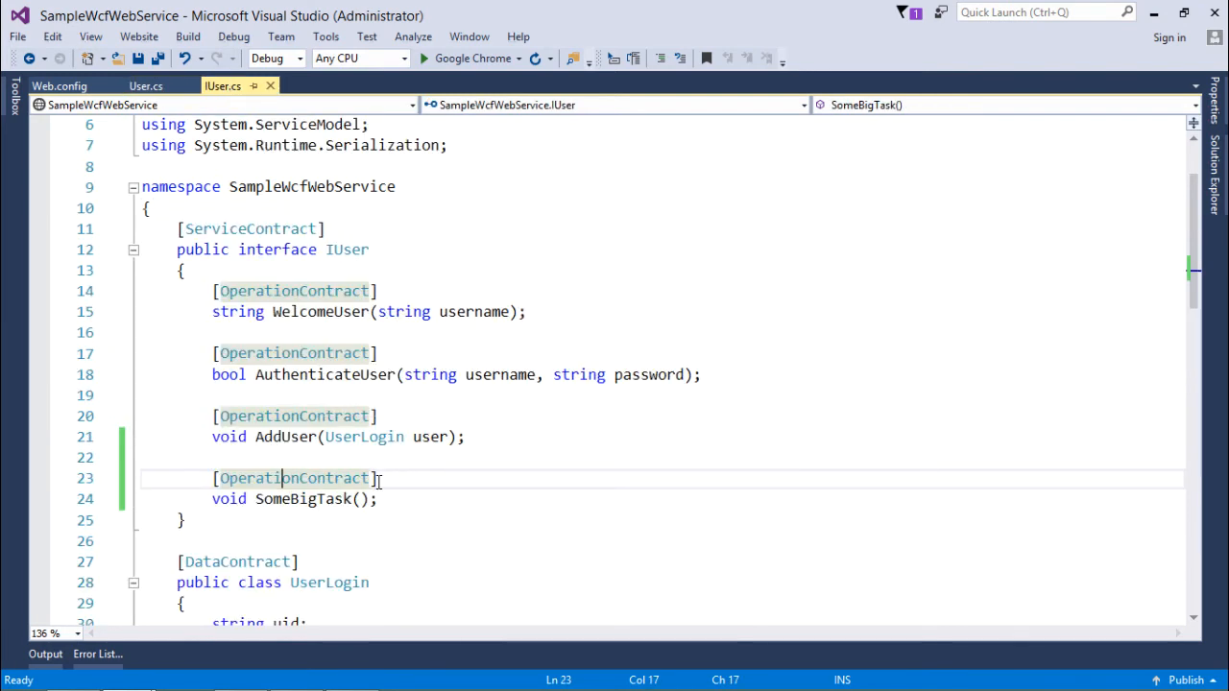
type("()")
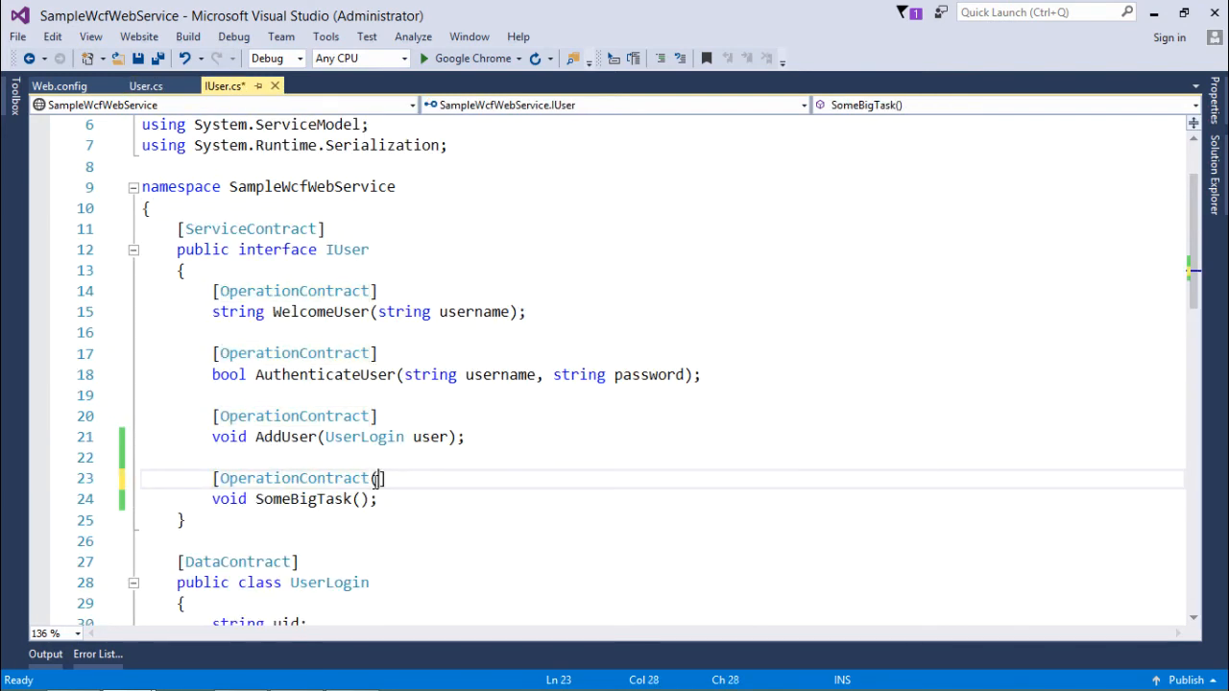
type("IsOneWay = true")
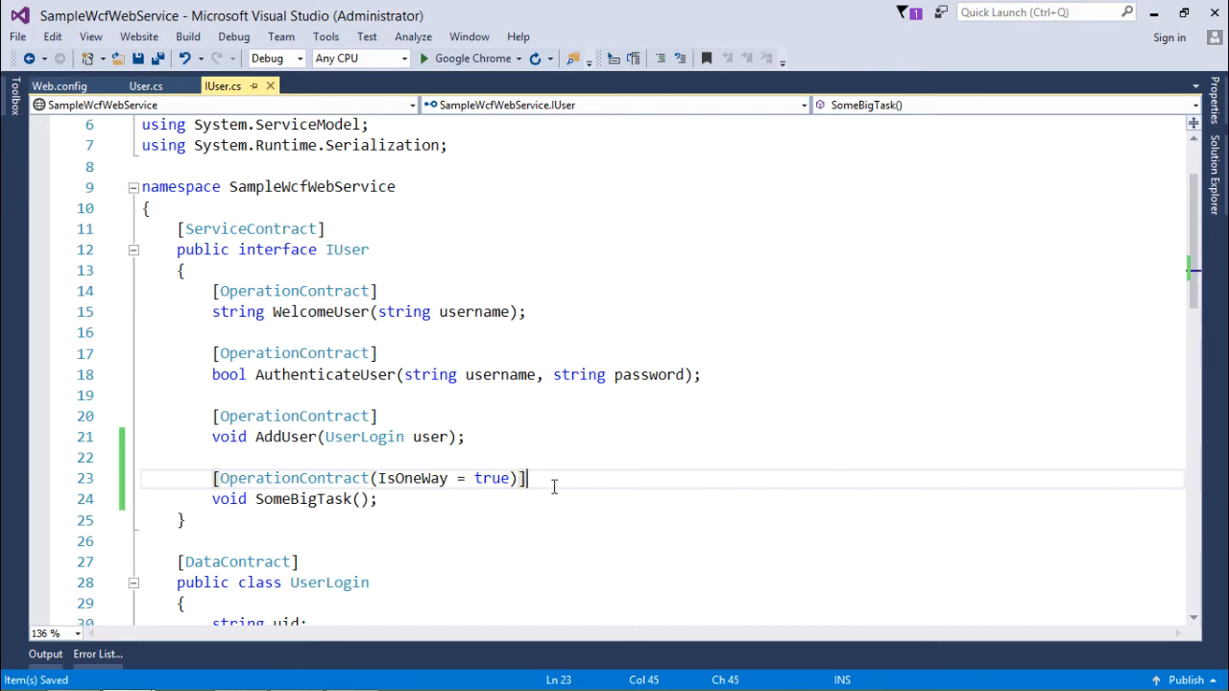
left_click(491, 478)
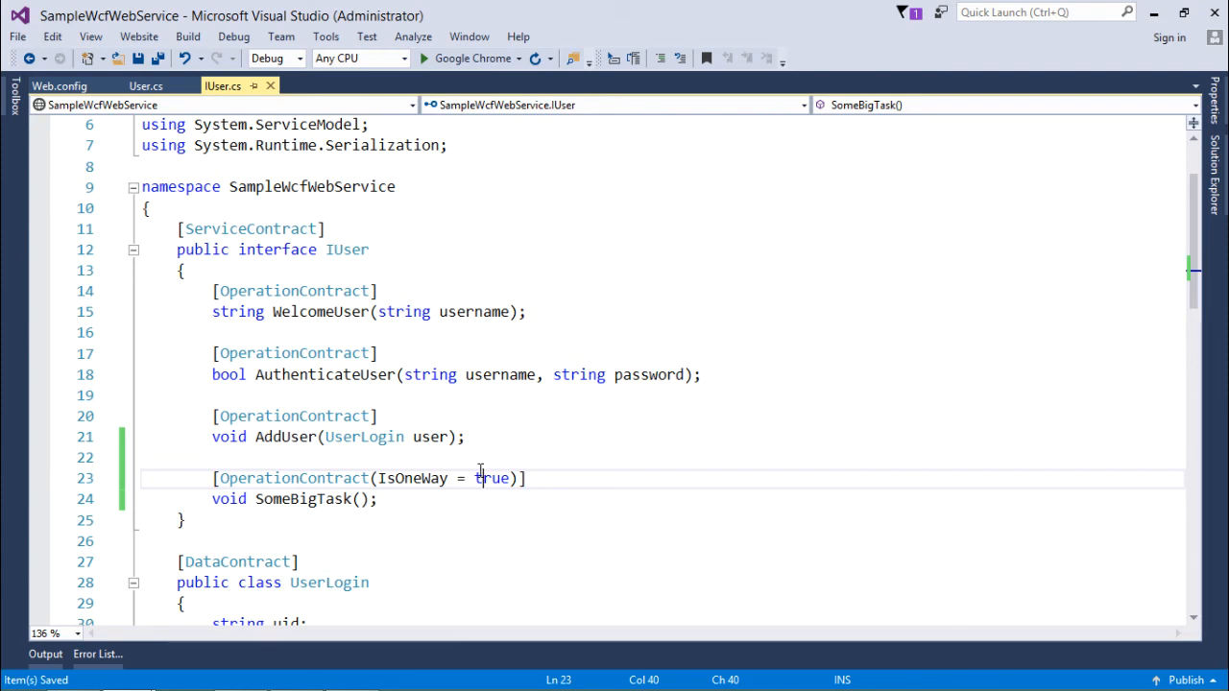
mouse_move(226, 499)
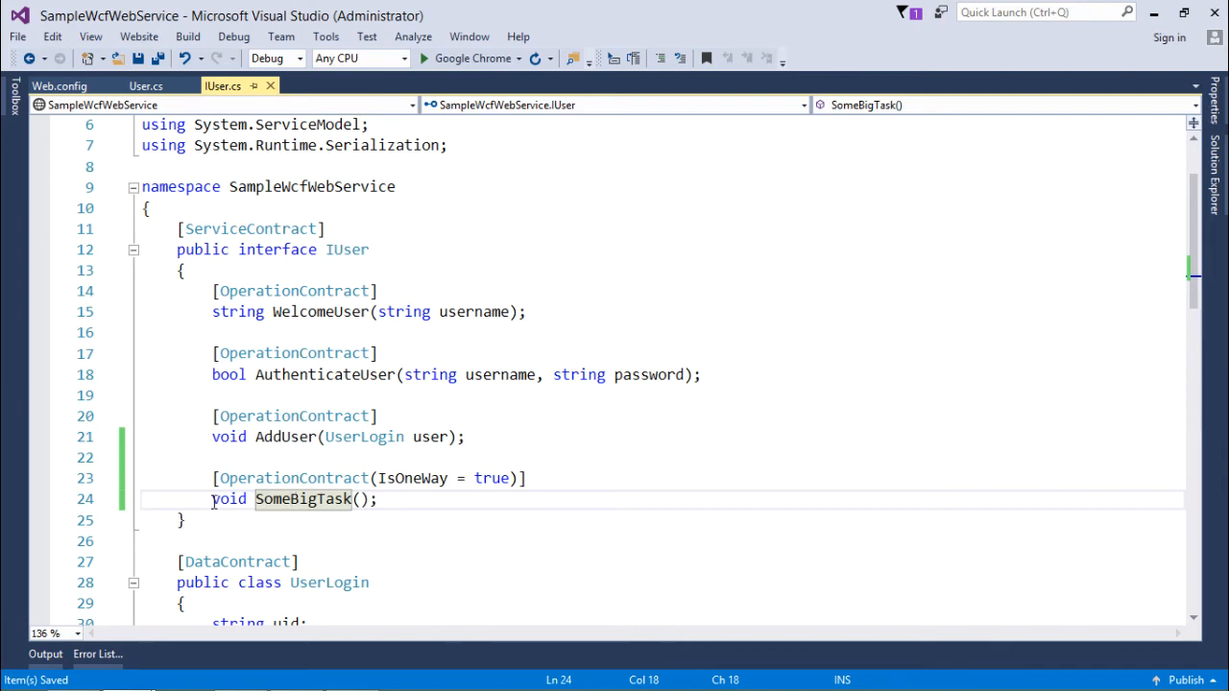
double_click(229, 499)
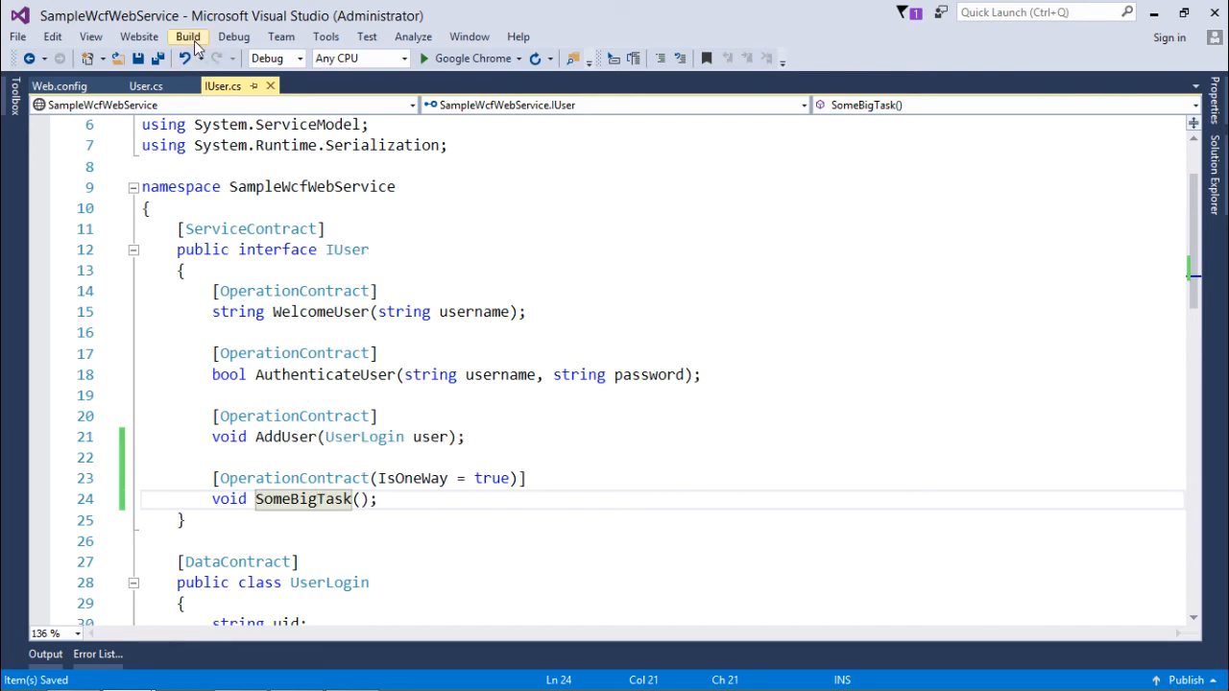
- Rebuild the service and start the WcfClientWeb site in Google Chrome again
left_click(188, 36)
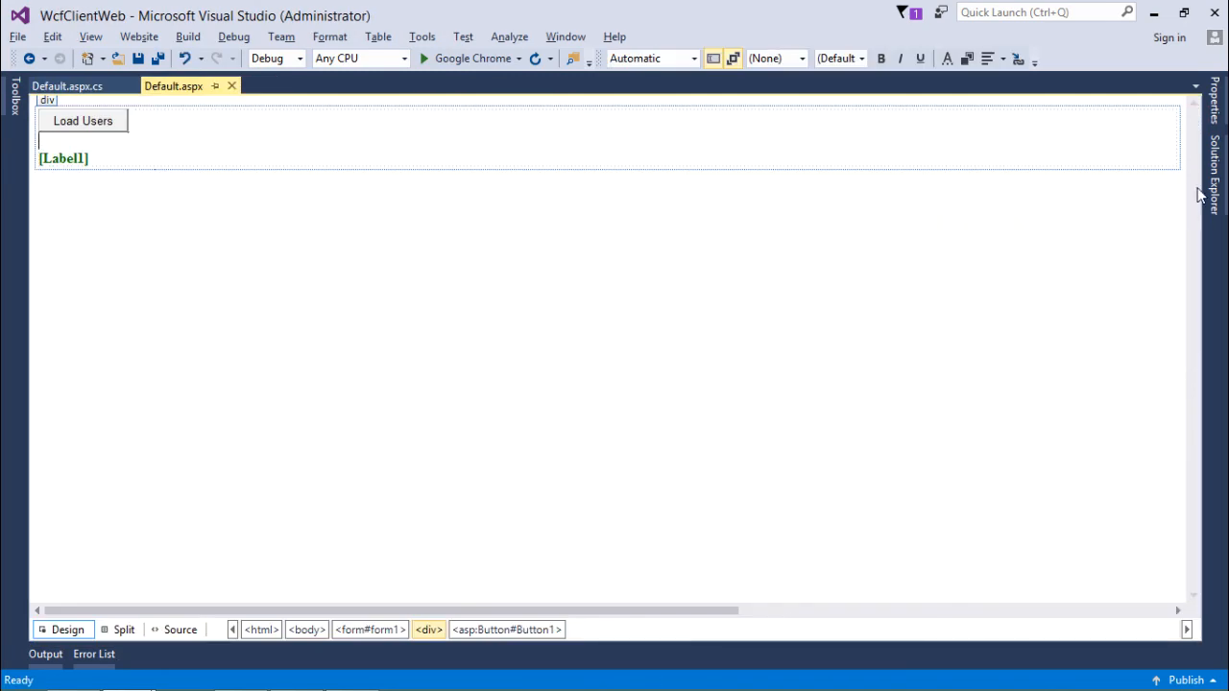
left_click(1213, 154)
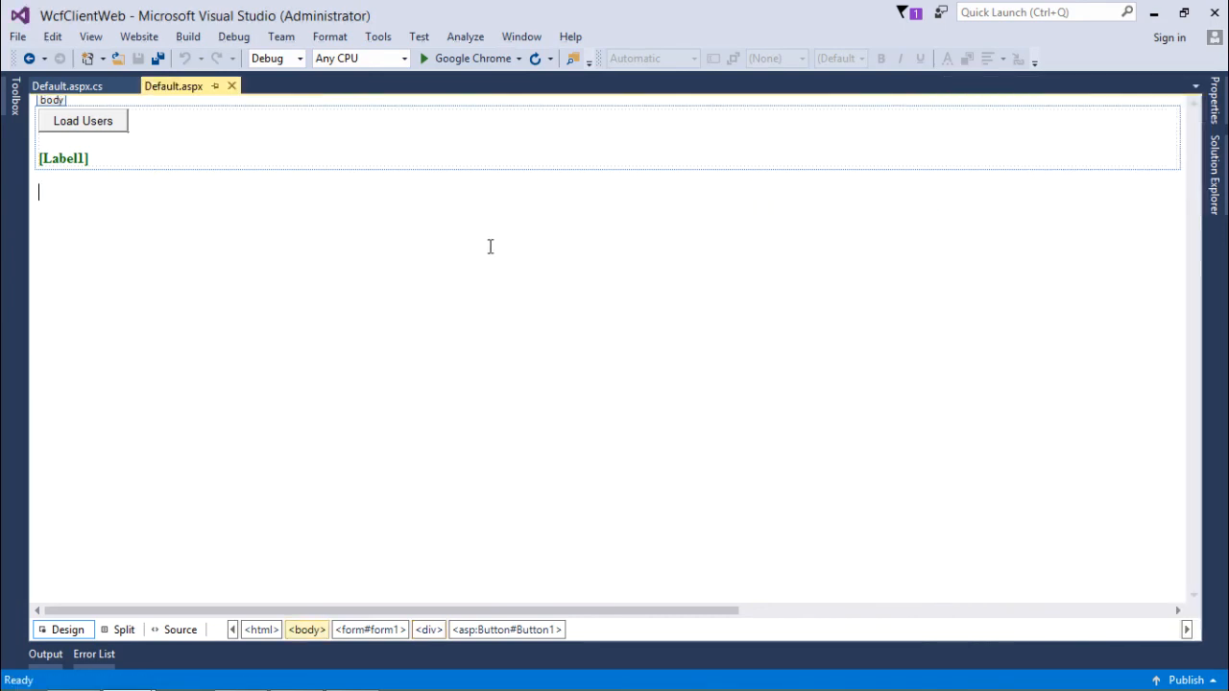
left_click(423, 57)
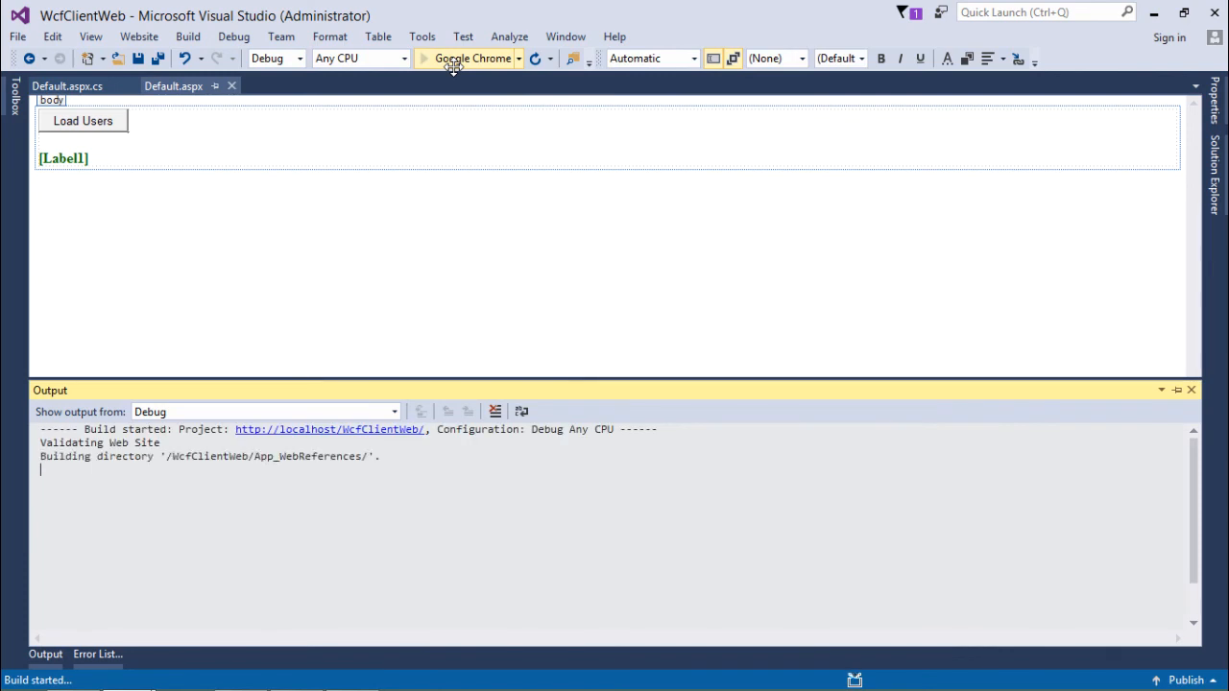
left_click(422, 57)
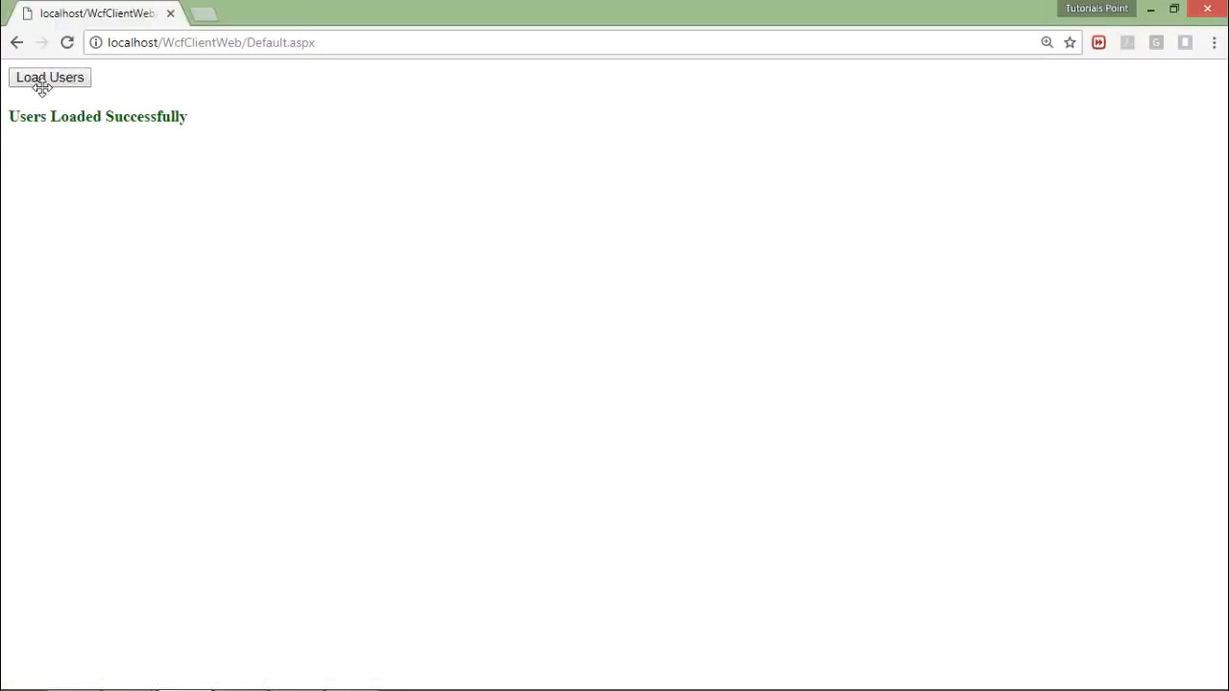
mouse_move(104, 103)
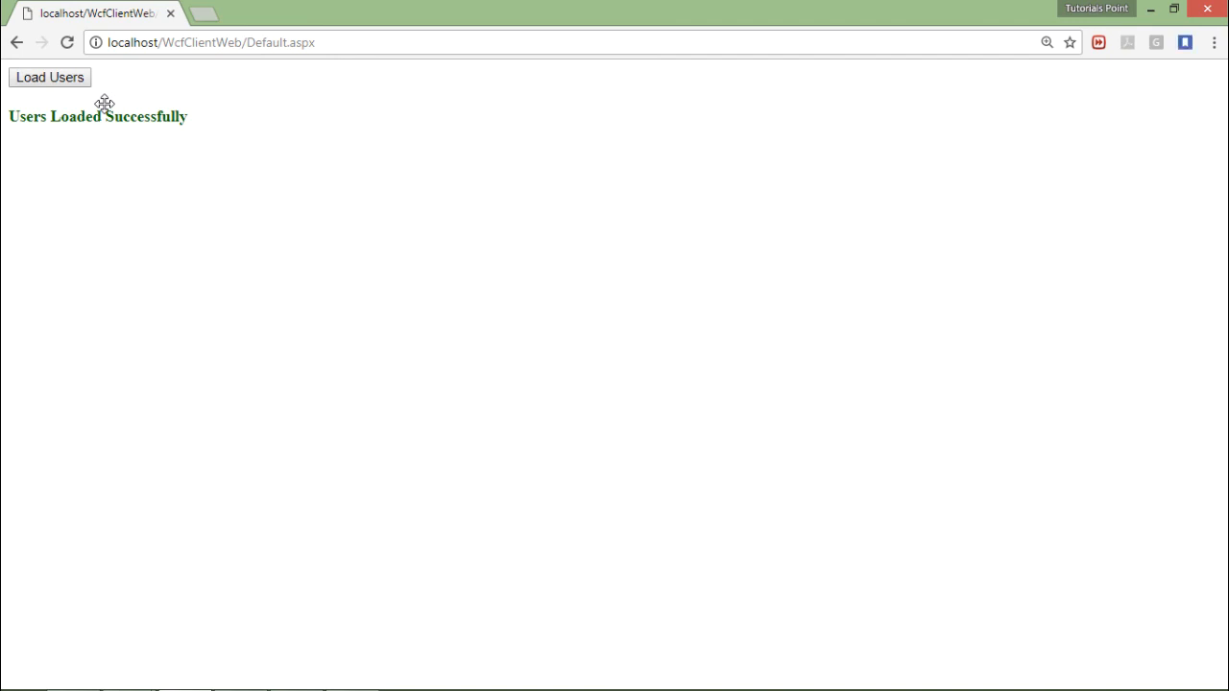
mouse_move(96, 8)
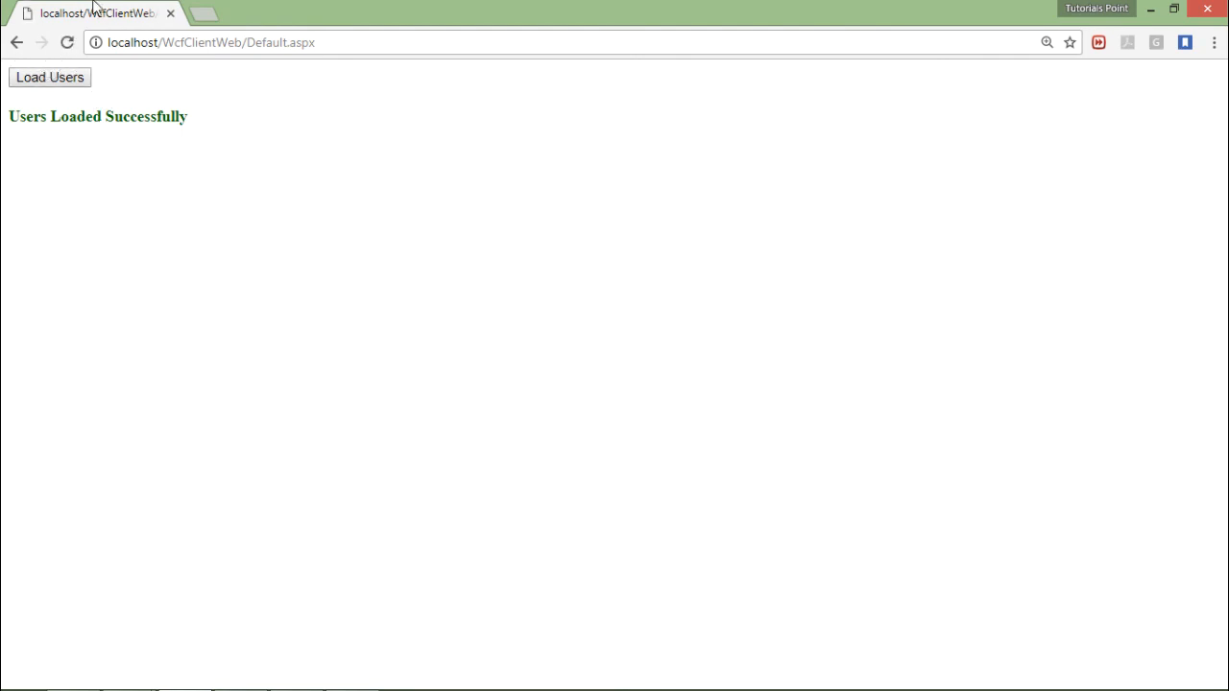
mouse_move(96, 59)
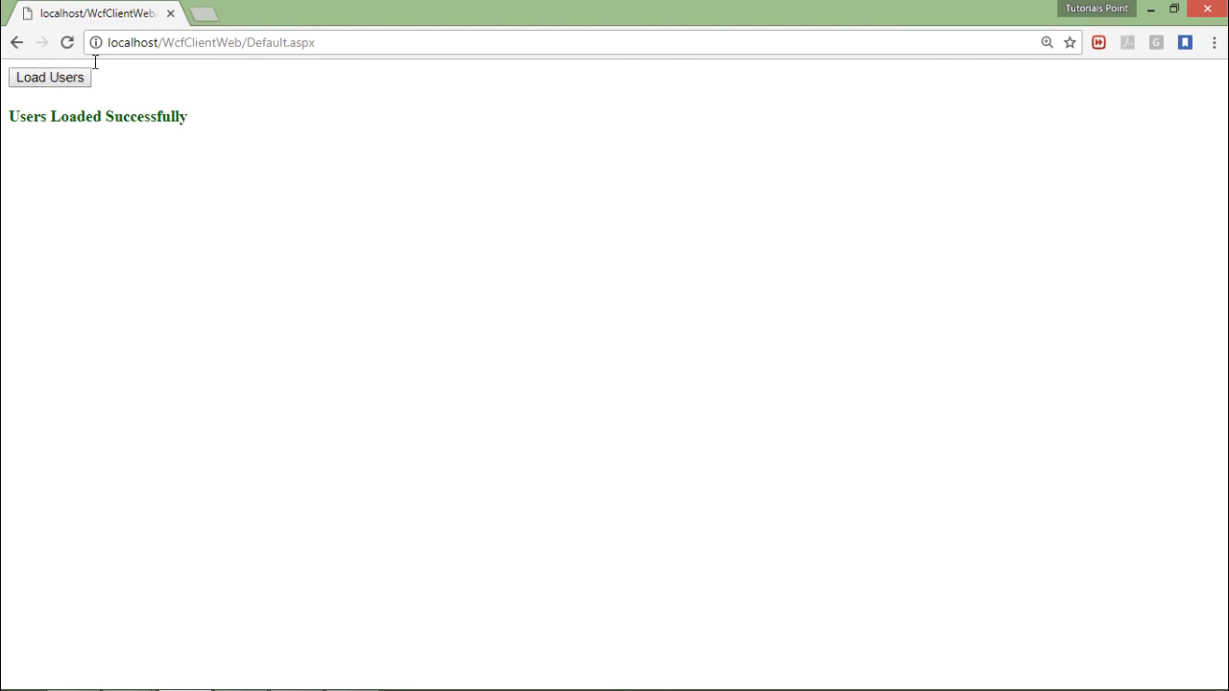
mouse_move(306, 8)
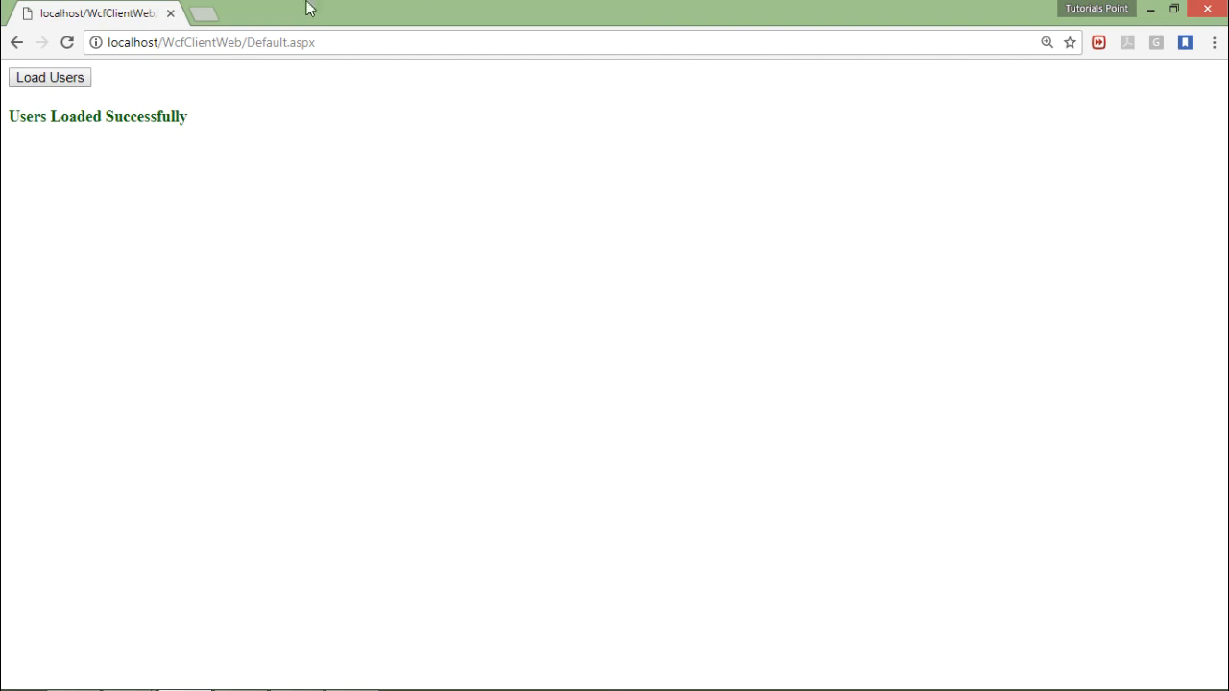